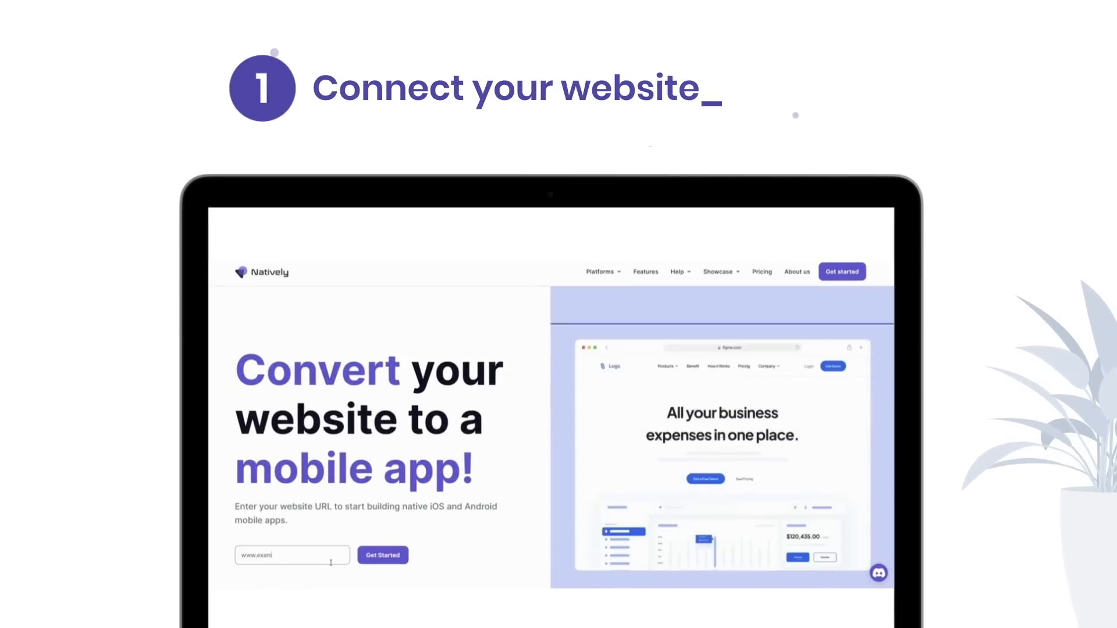
Step: Submit the website URL, name the app 'Kael', and save its green icon
{"action": "left_click", "coordinate": [382, 555]}
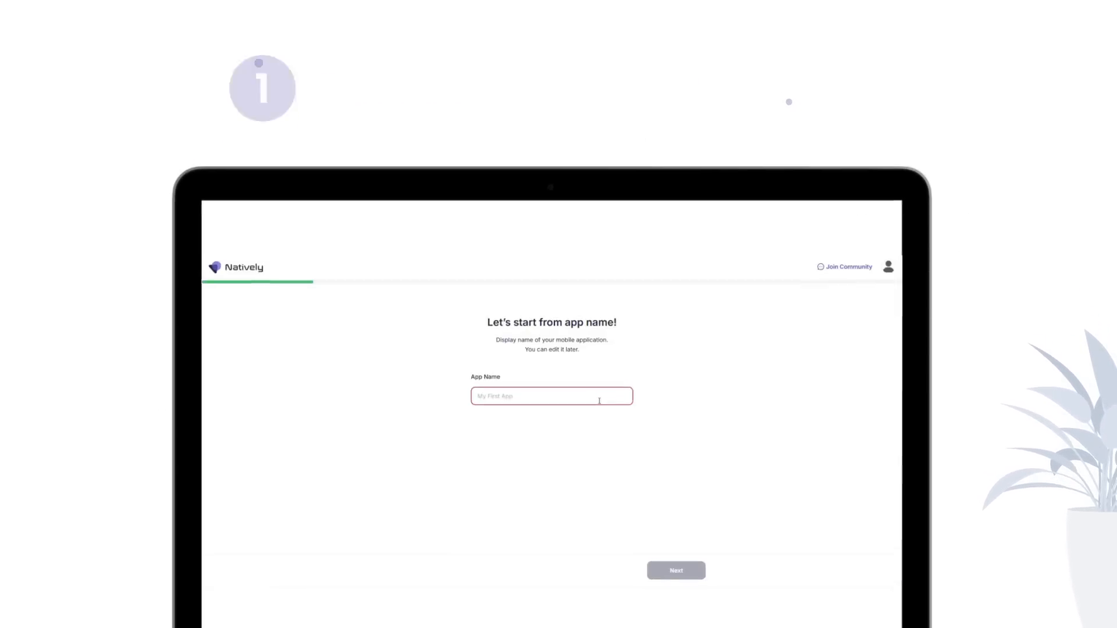
{"action": "type", "text": "Kael"}
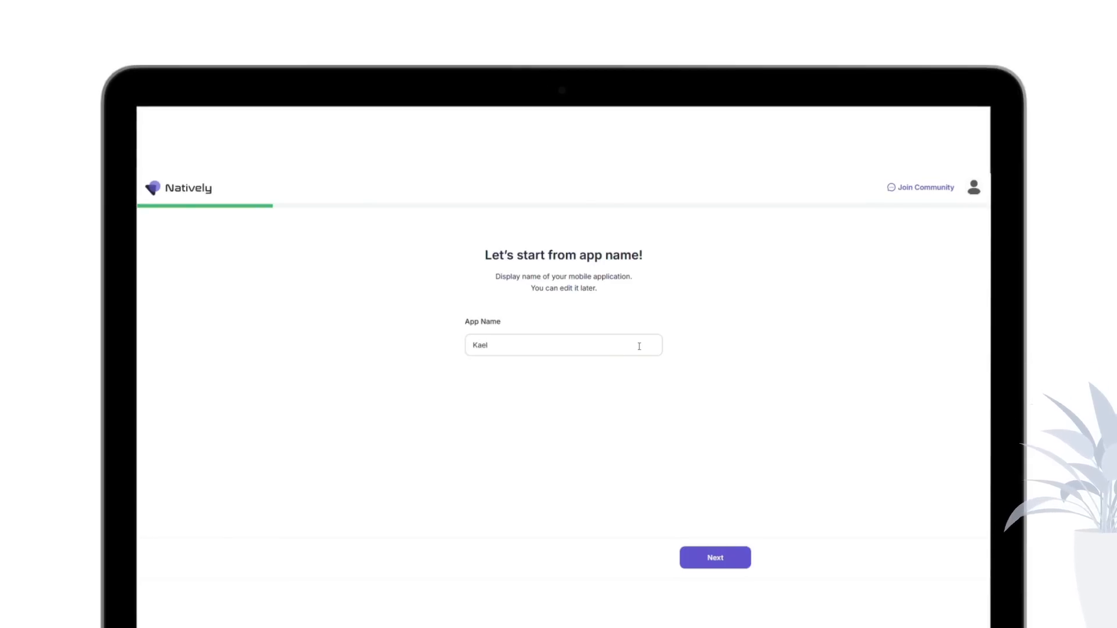
{"action": "left_click", "coordinate": [715, 557]}
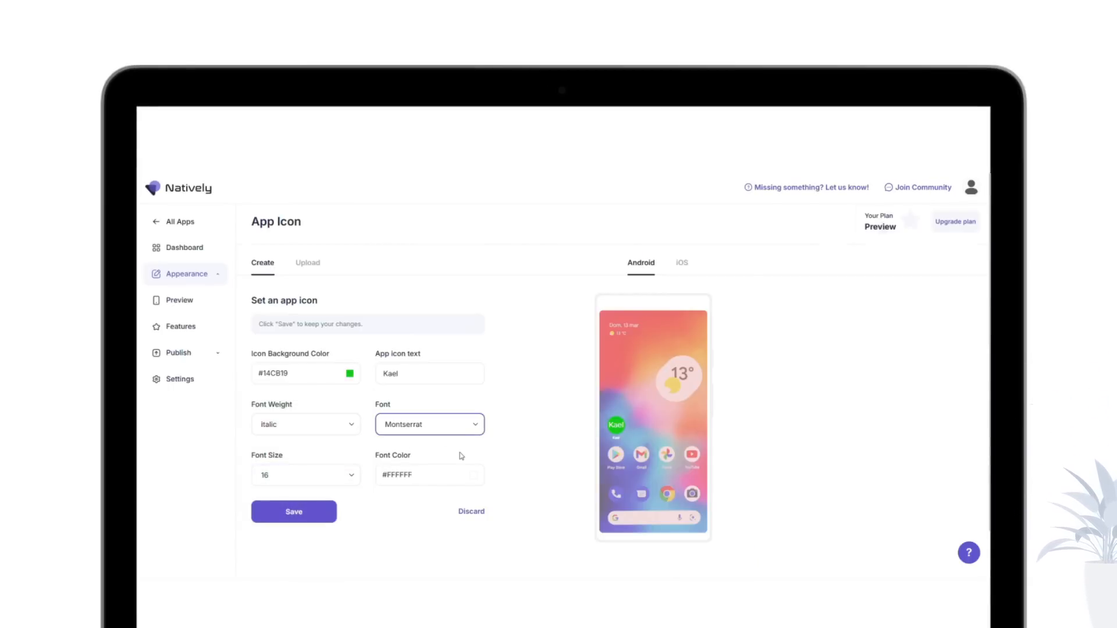
{"action": "left_click", "coordinate": [180, 299]}
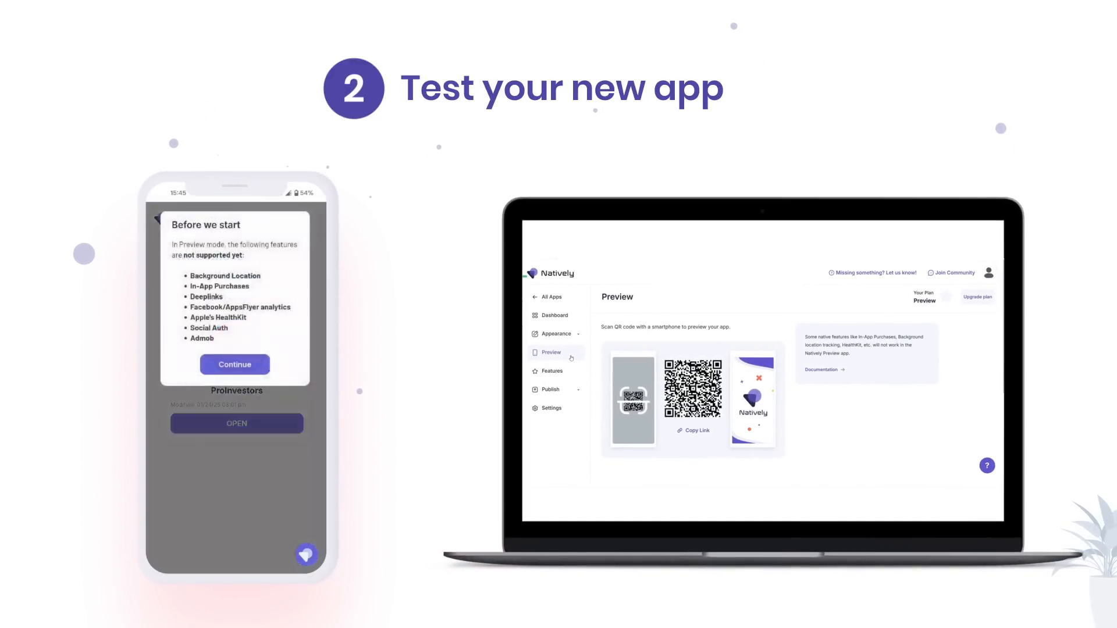
Step: Open the QR-code app preview, confirm the website URL, and continue past Success Stories
{"action": "left_click", "coordinate": [235, 364]}
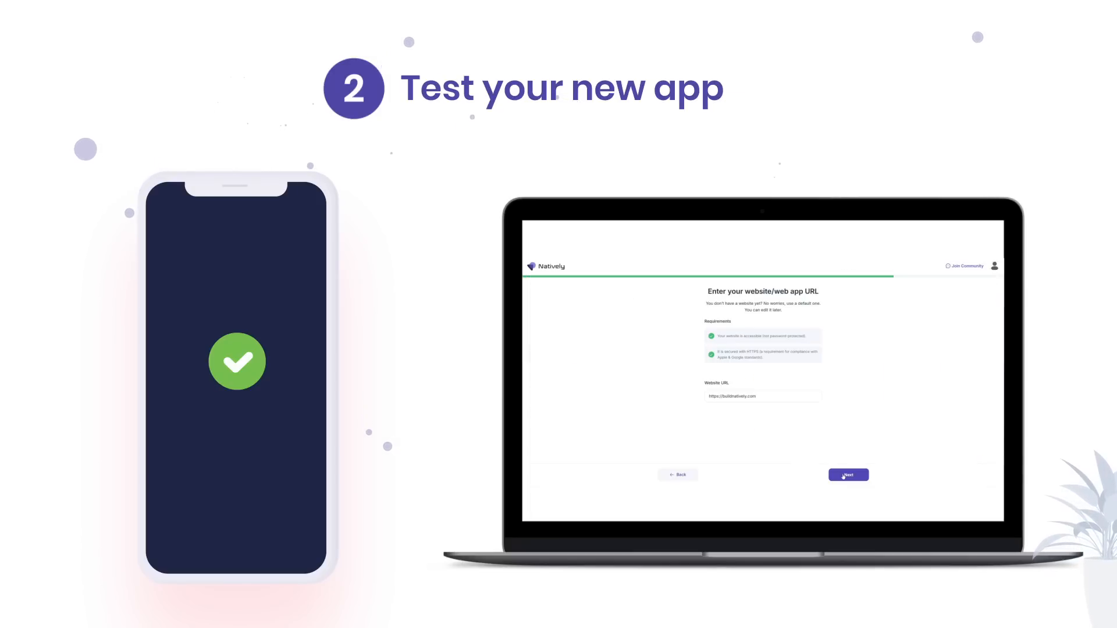
{"action": "left_click", "coordinate": [848, 475]}
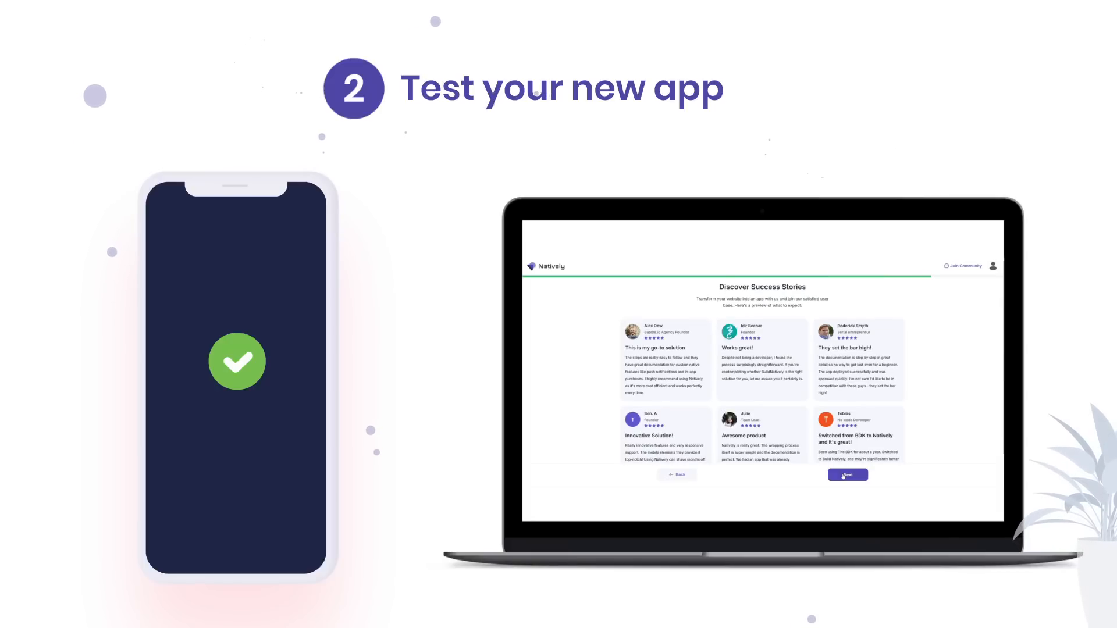
{"action": "left_click", "coordinate": [846, 475]}
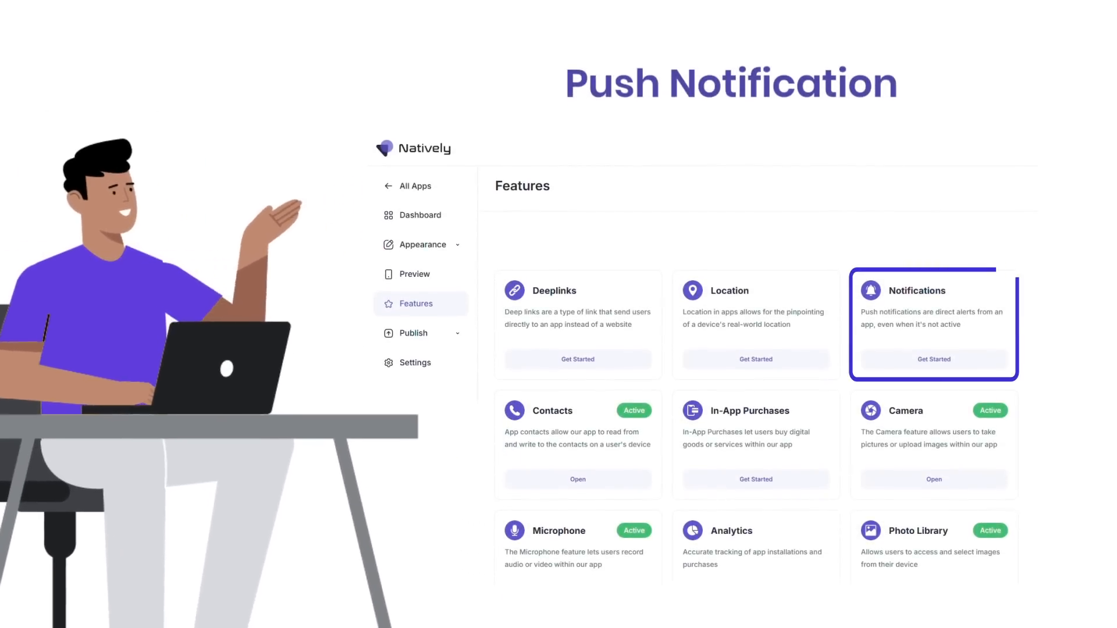
Step: Start setting up Notifications from its Get Started card
{"action": "left_click", "coordinate": [756, 444]}
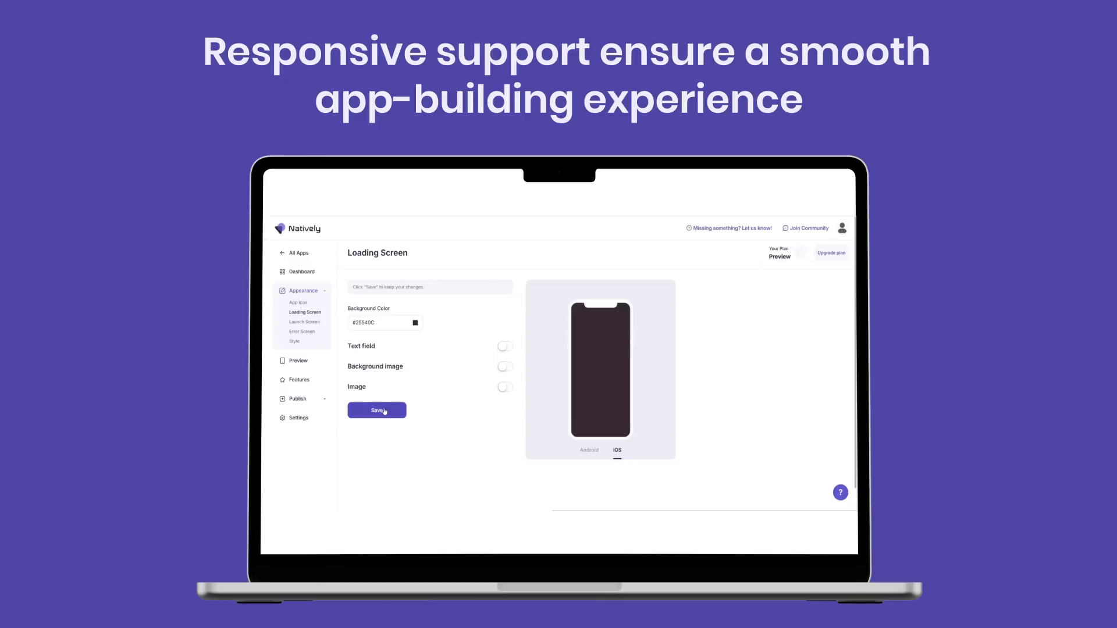
Step: Save the dark loading screen background colour
{"action": "left_click", "coordinate": [305, 322]}
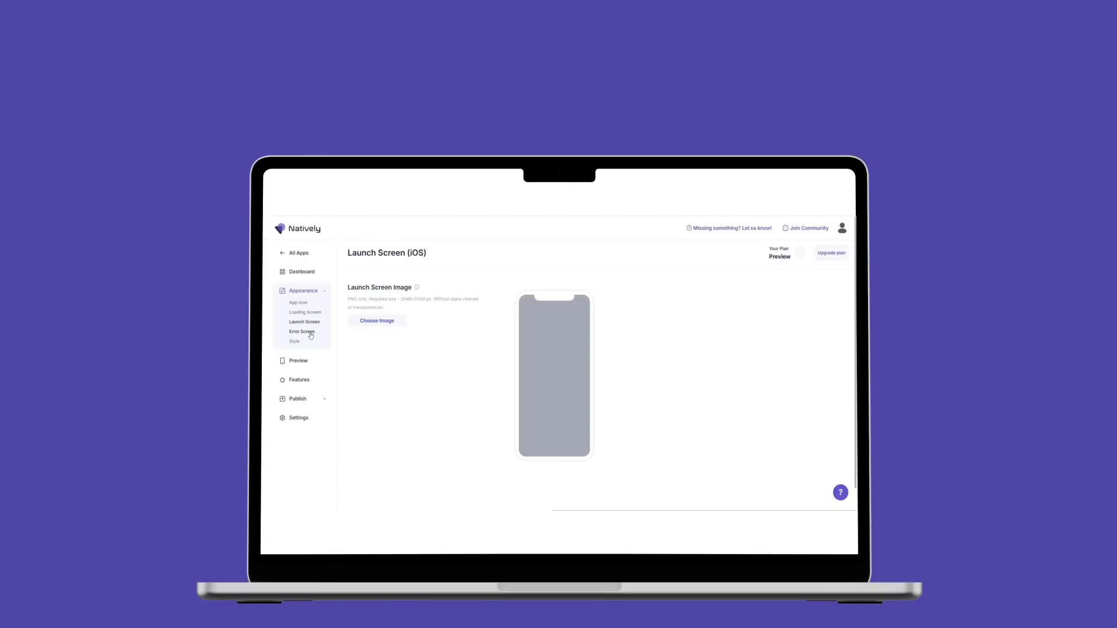